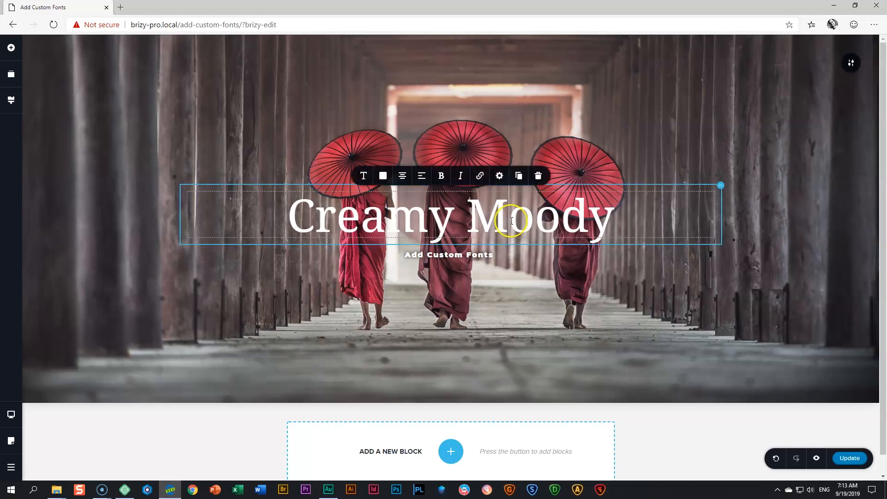
Start adding a new font from the heading's Typography settings.
left_click(363, 176)
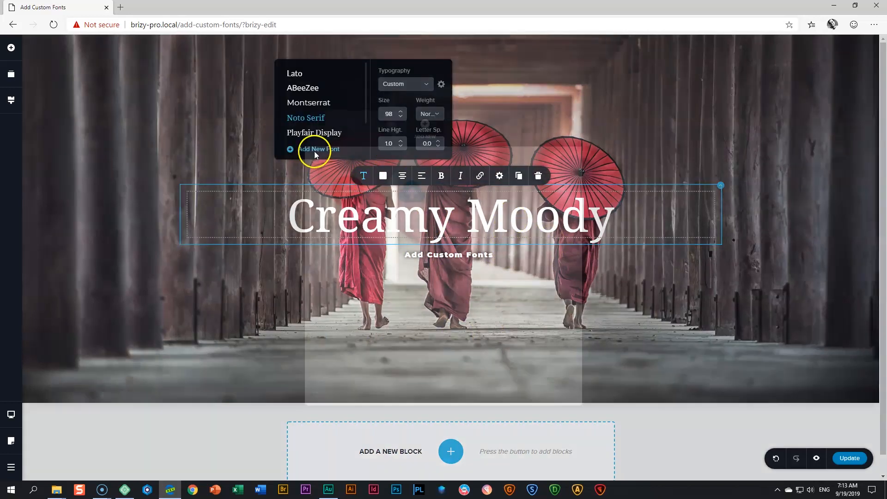
left_click(318, 149)
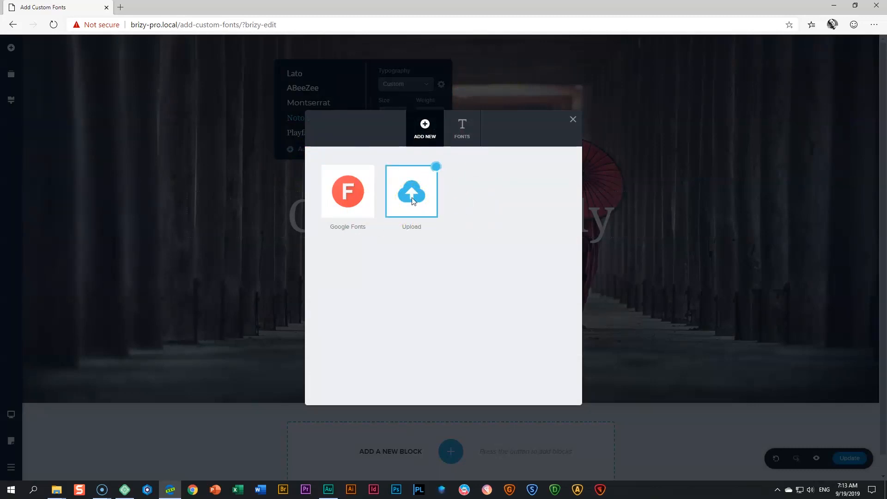
Begin an uploaded font named 'Creamy Moony' and continue to its variations.
left_click(411, 190)
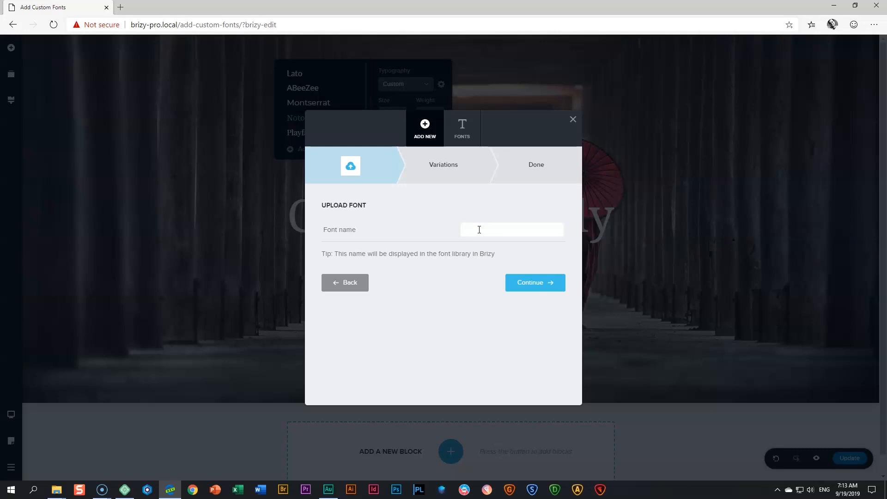
type("Creamy Moony")
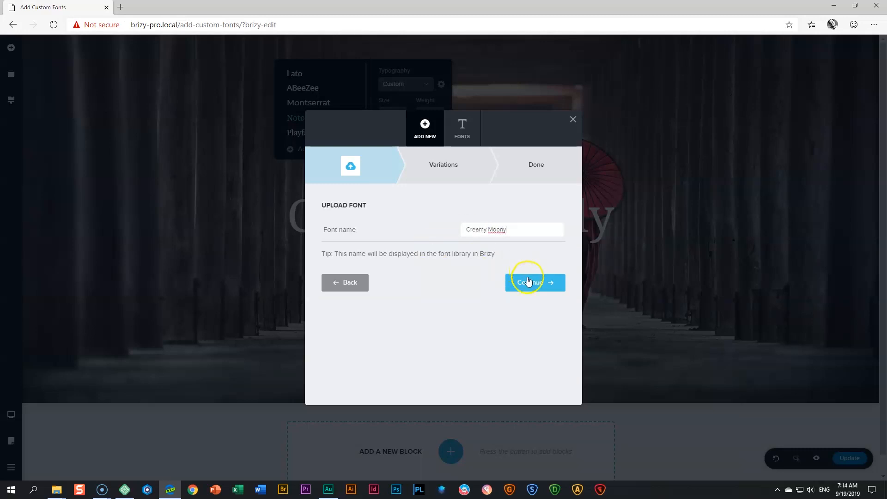
left_click(535, 283)
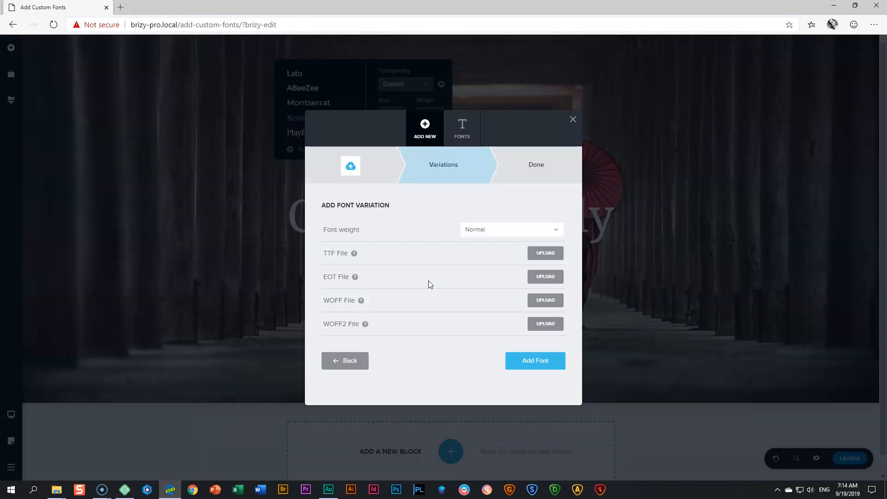
Add a Normal-weight variation from CreamyMoony.ttf in the FONT folder.
left_click(546, 253)
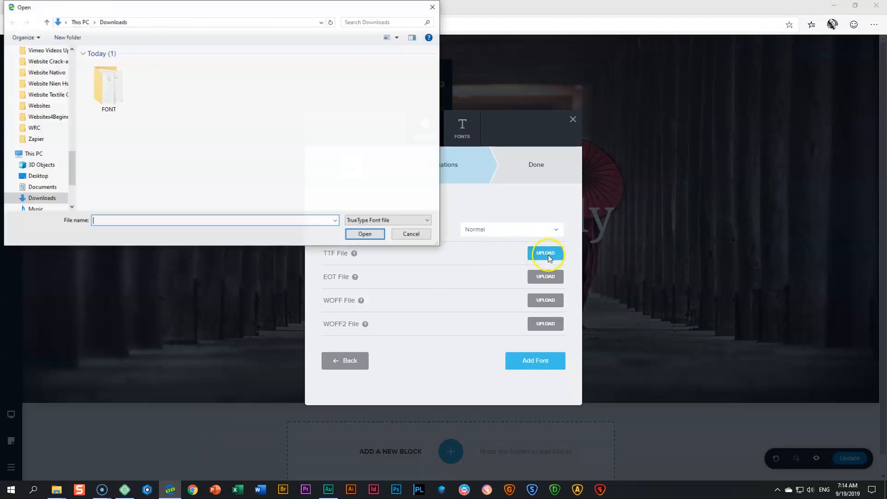
double_click(107, 85)
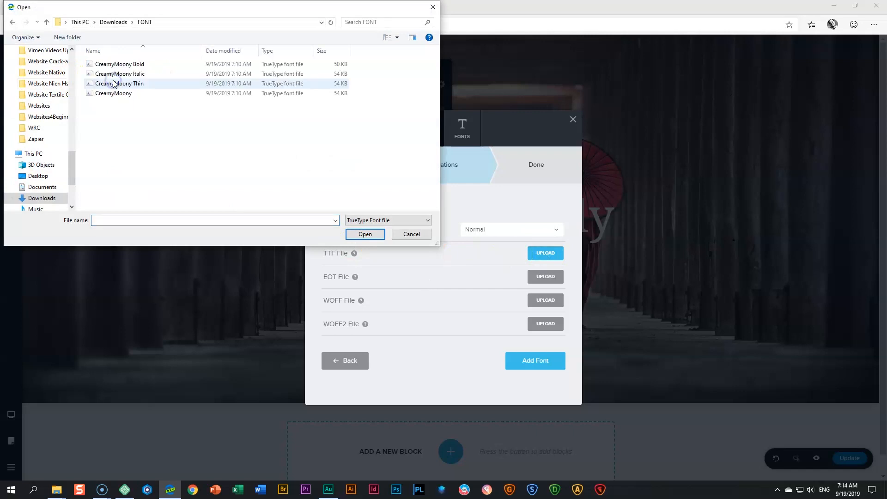
left_click(114, 93)
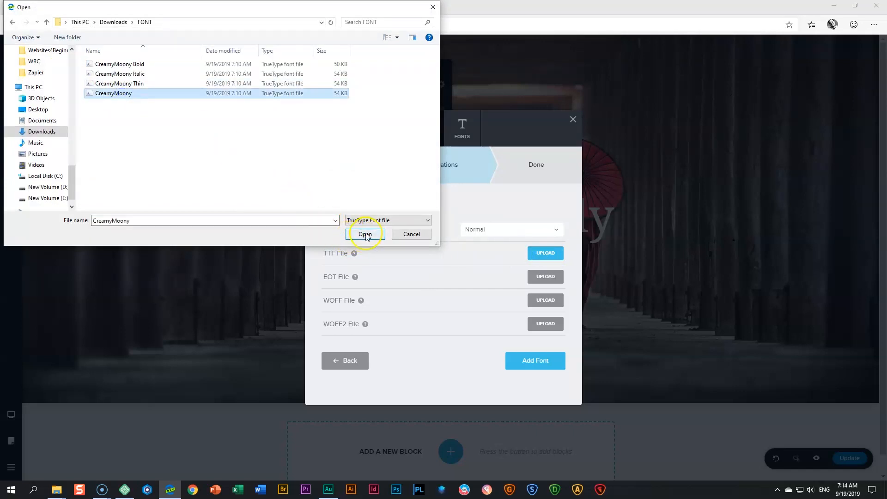
left_click(365, 234)
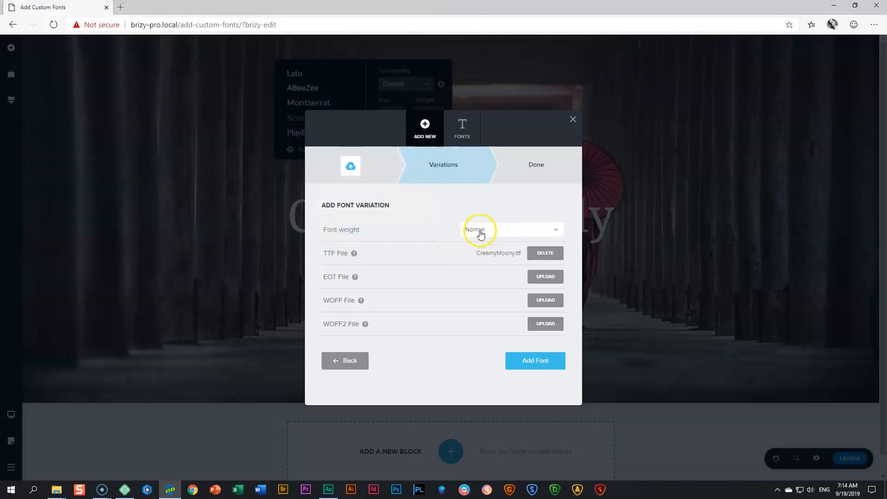
mouse_move(495, 231)
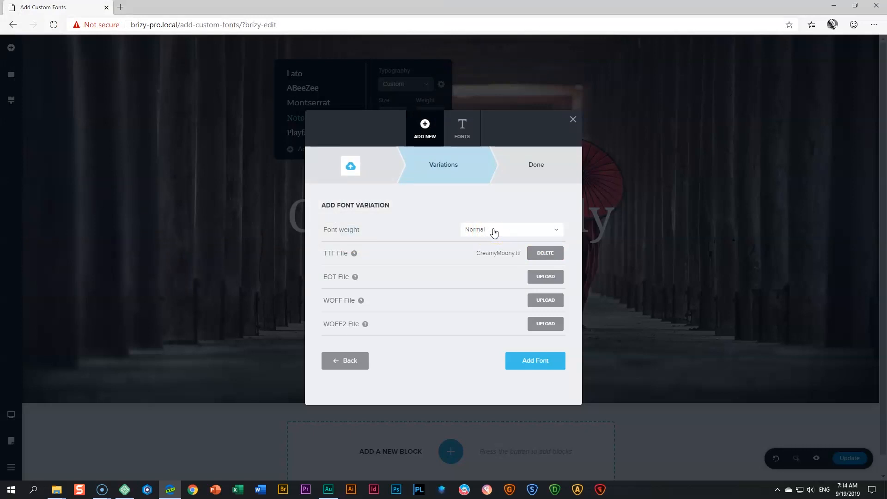
left_click(535, 361)
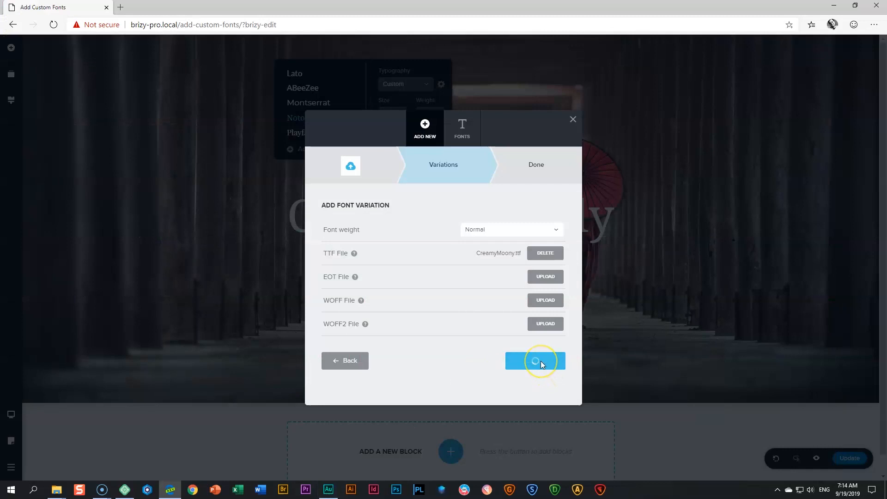
left_click(535, 361)
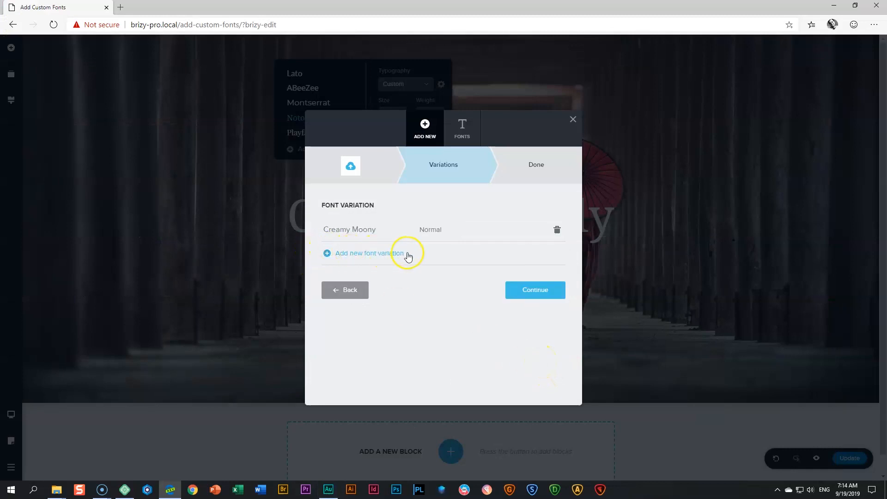
mouse_move(373, 257)
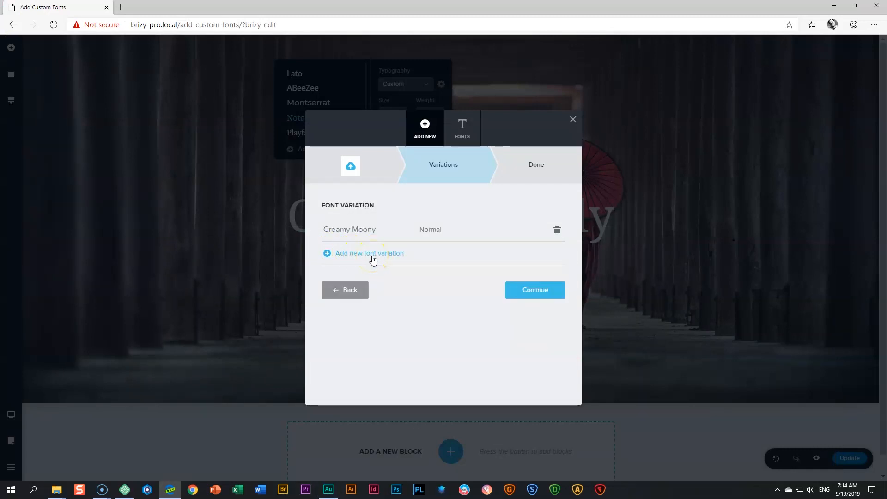
Add a Thin variation from CreamyMoony Thin.ttf and finish the upload.
left_click(370, 254)
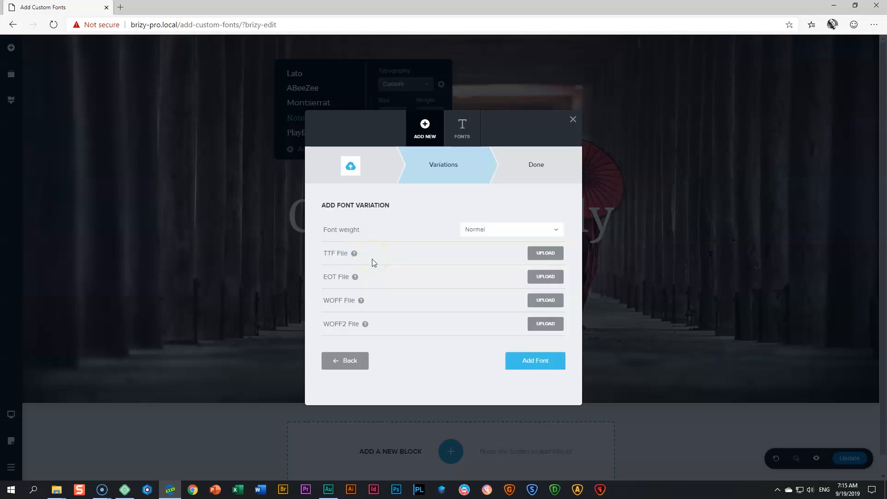
left_click(545, 253)
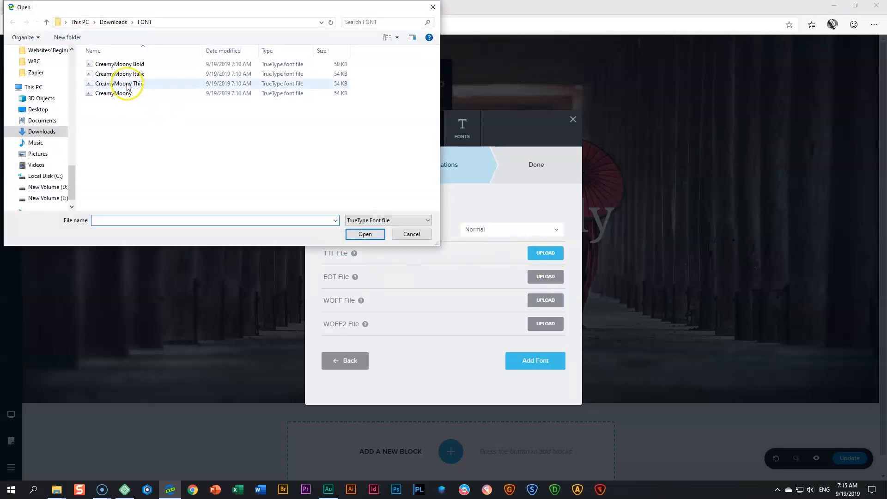
left_click(524, 229)
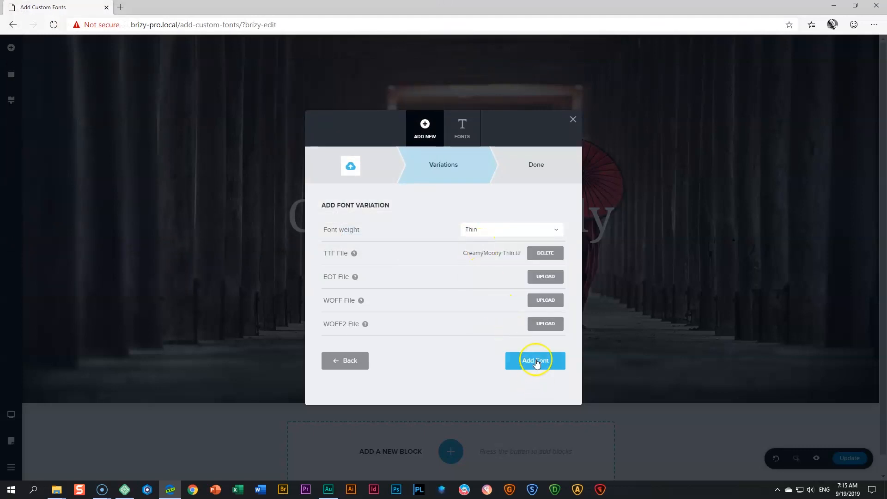
left_click(535, 359)
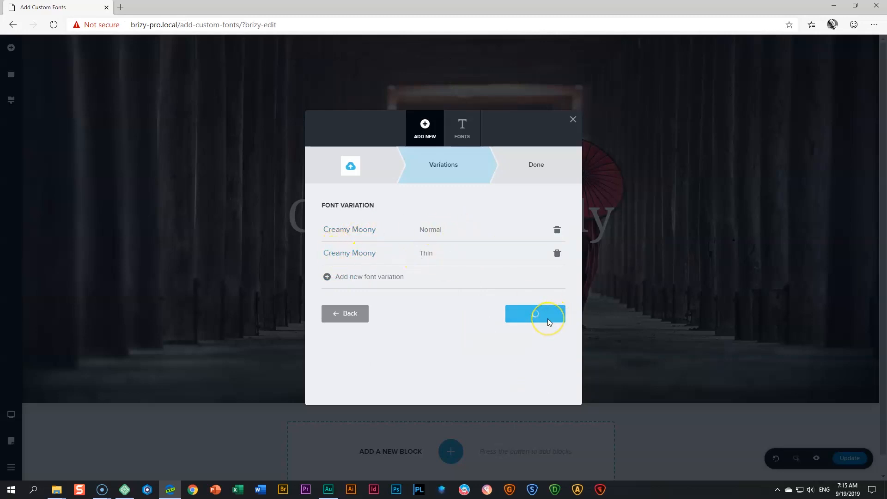
left_click(534, 314)
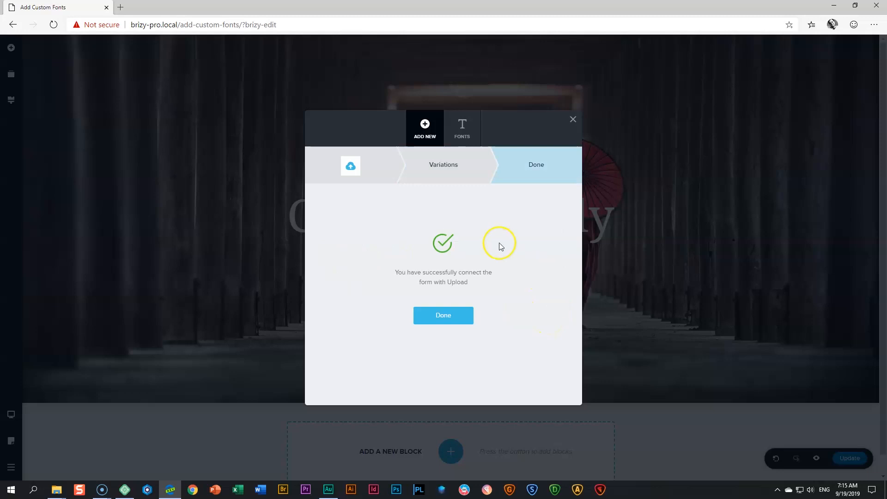
Apply the uploaded Creamy Moony font to the 'Creamy Moody' heading.
left_click(444, 315)
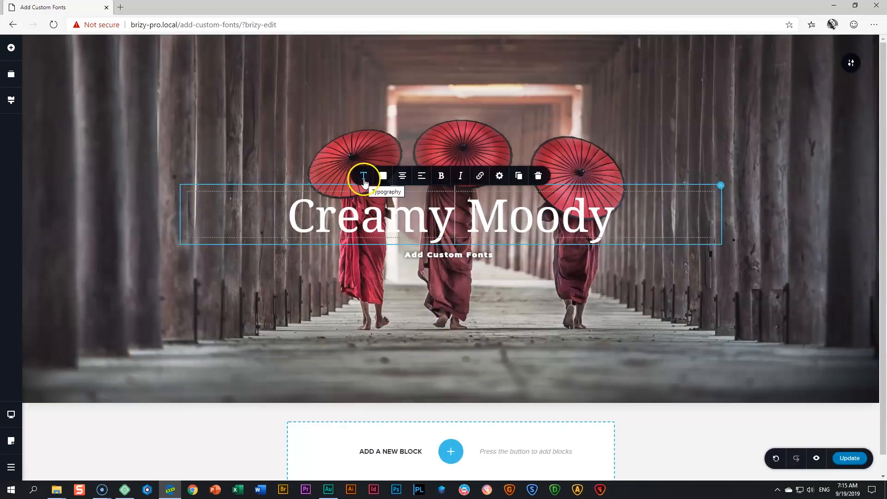
left_click(365, 176)
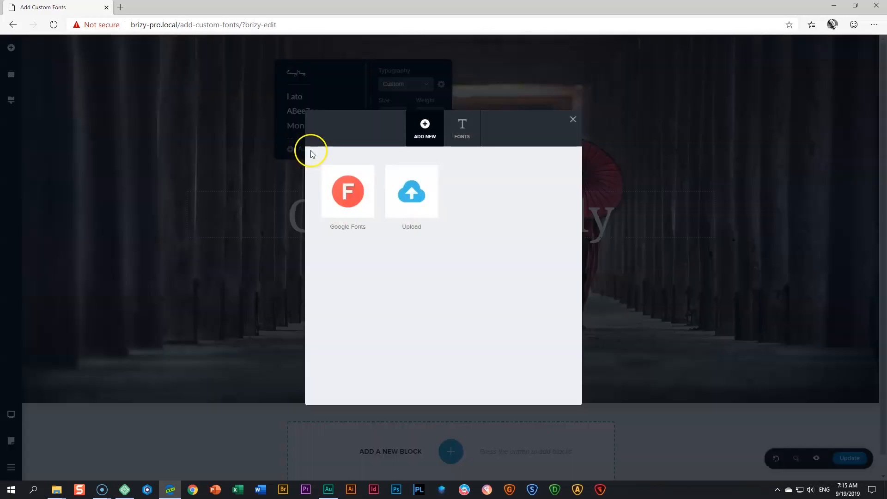
left_click(462, 128)
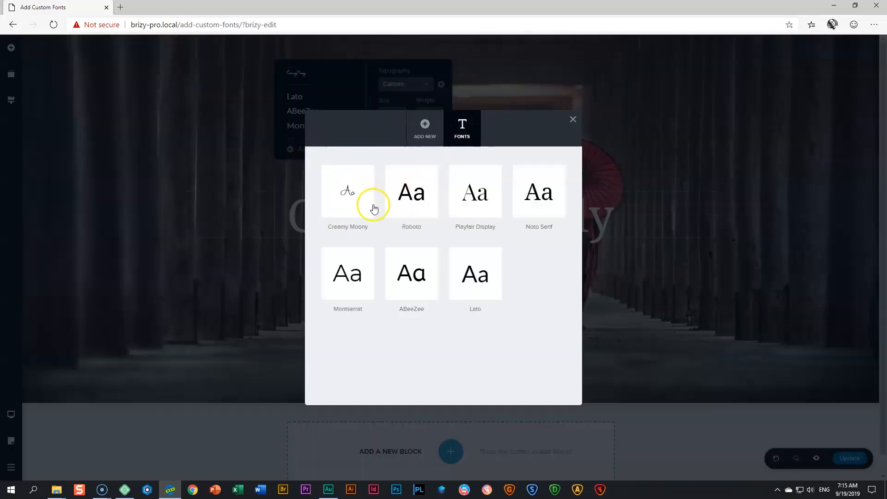
left_click(348, 192)
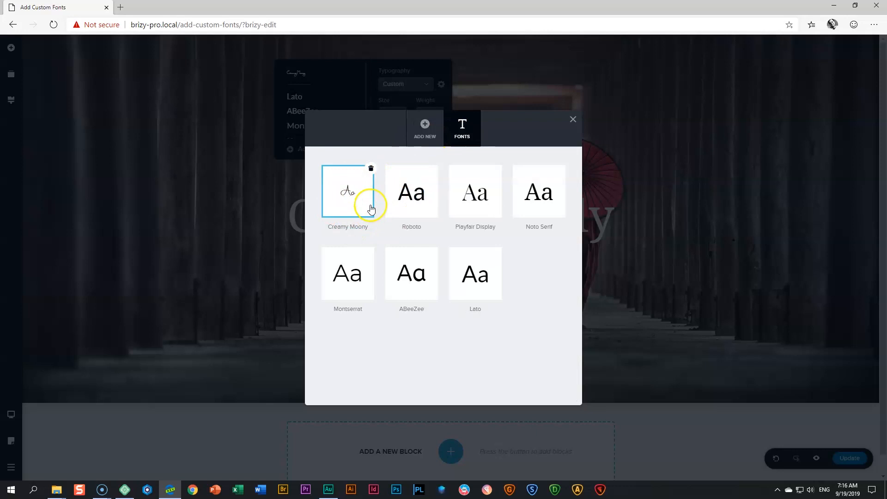
left_click(348, 192)
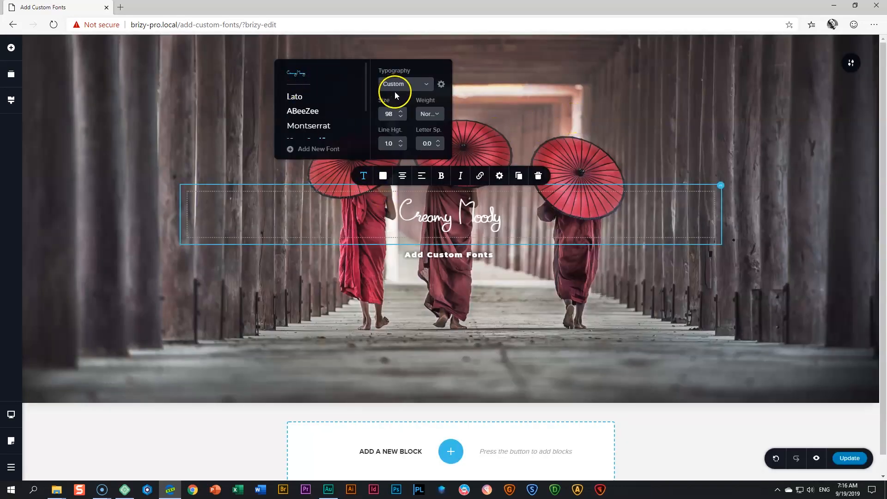
Raise the heading's font size to 300 and review it over the hero image.
left_click(430, 114)
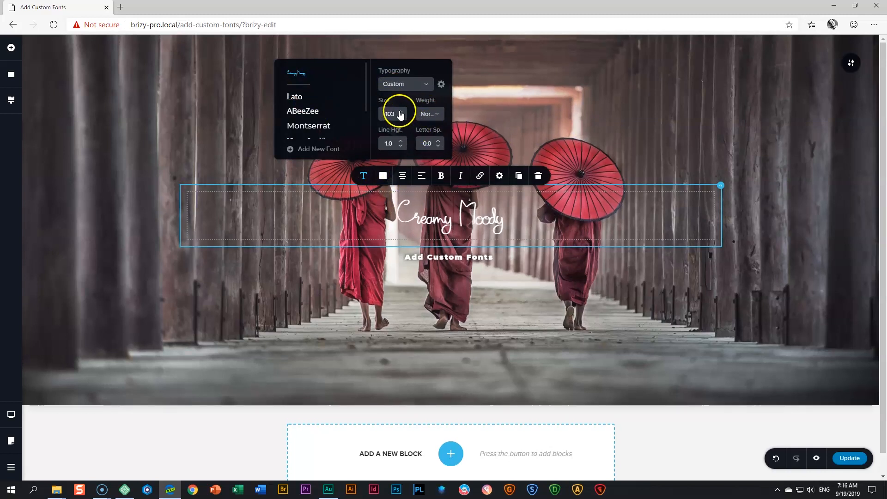
left_click(402, 111)
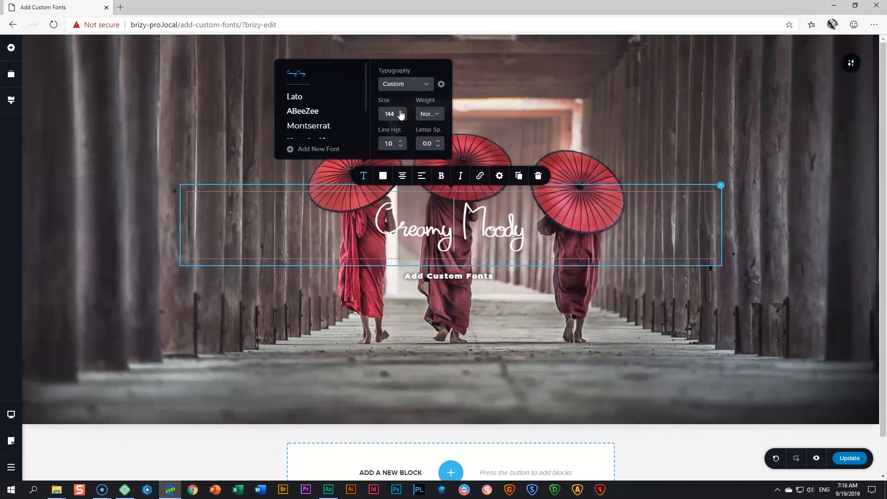
left_click(401, 111)
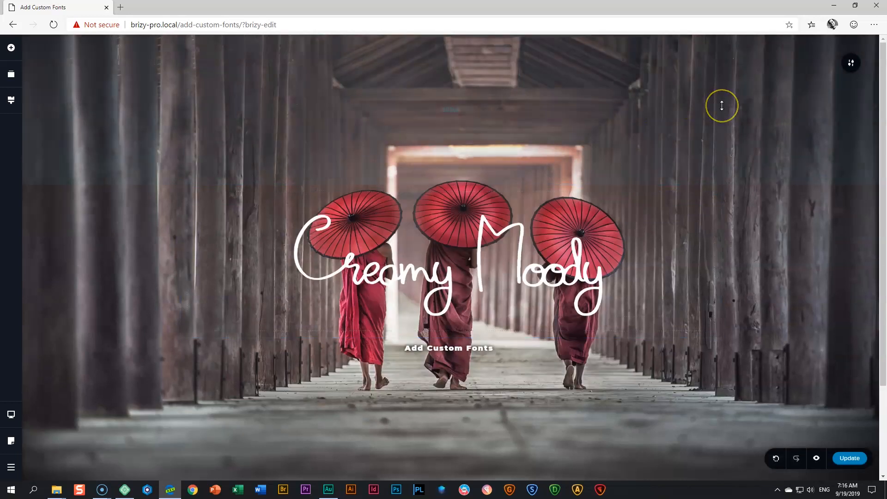
left_click(435, 290)
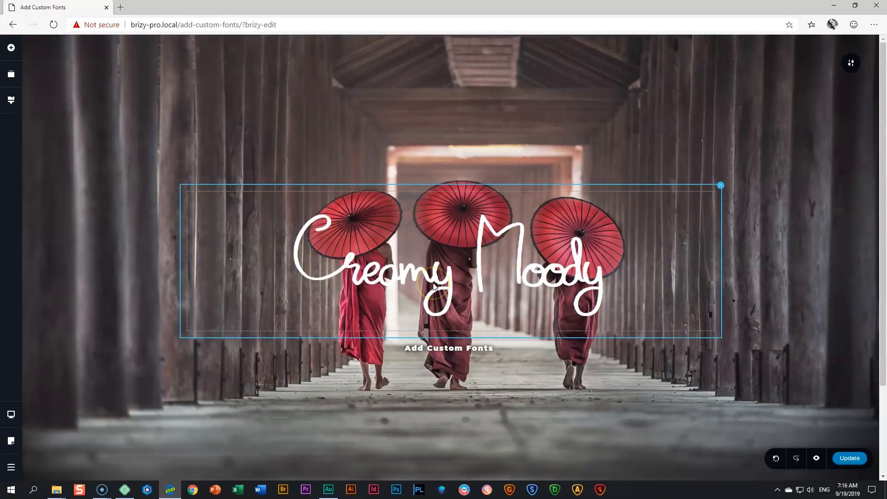
left_click(364, 176)
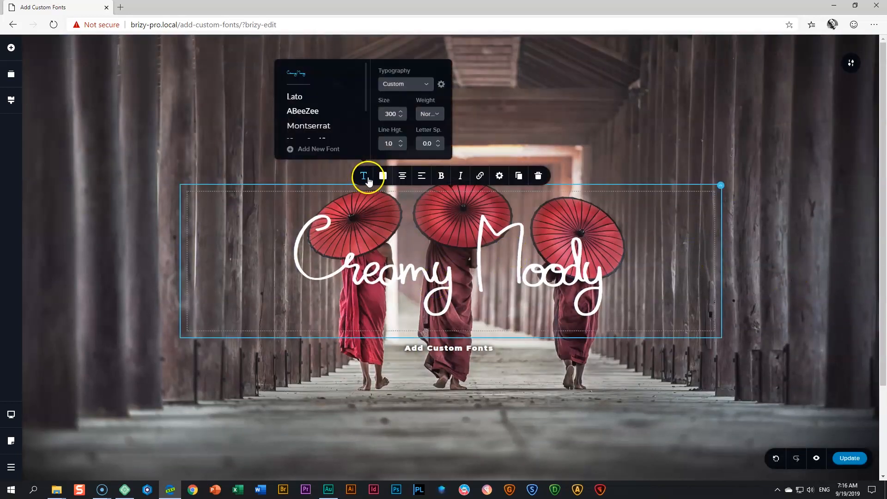